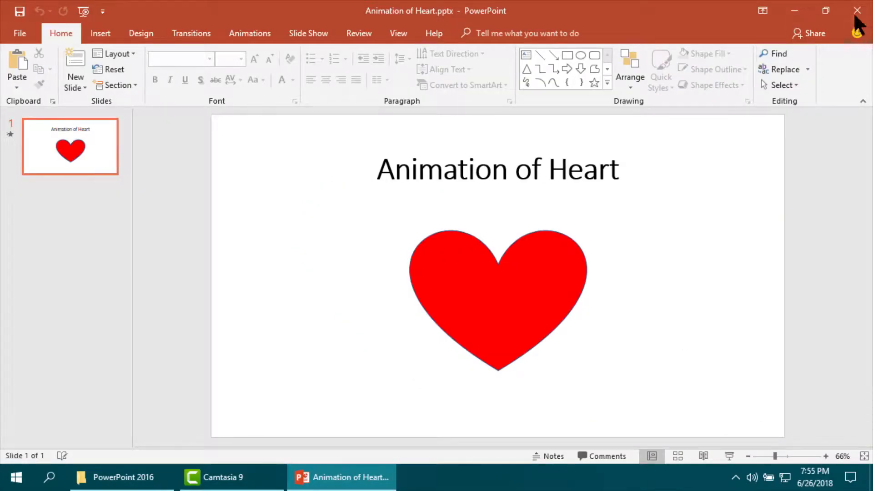
# Step: Close the finished Animation of Heart presentation
pyautogui.click(122, 477)
pyautogui.write('power')
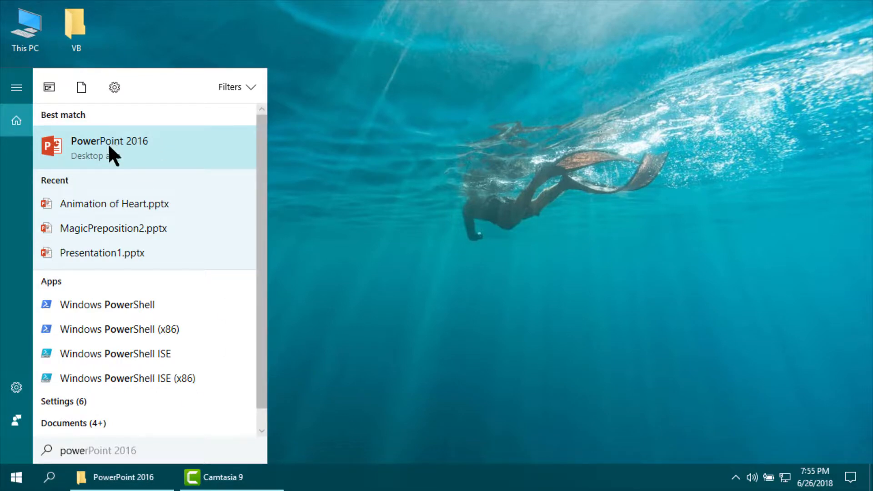
# Step: Launch PowerPoint 2016, start a blank presentation and title the slide 'Animation of Heart'
pyautogui.click(109, 148)
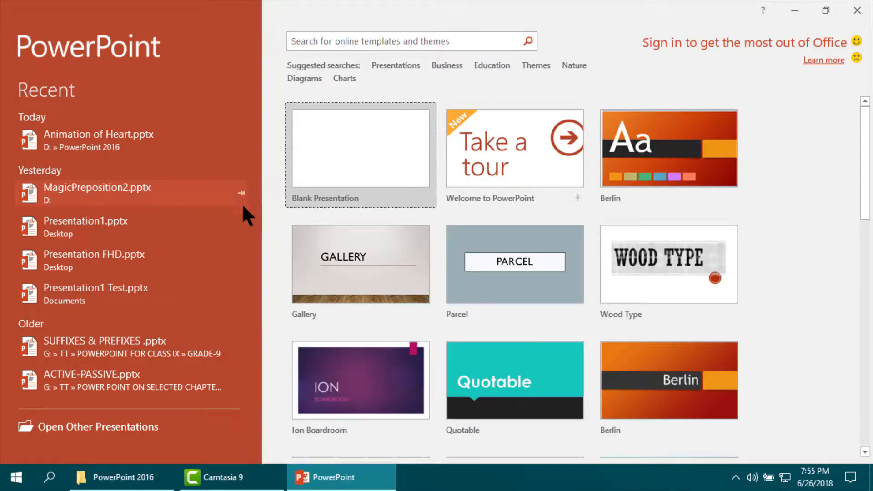
pyautogui.click(360, 147)
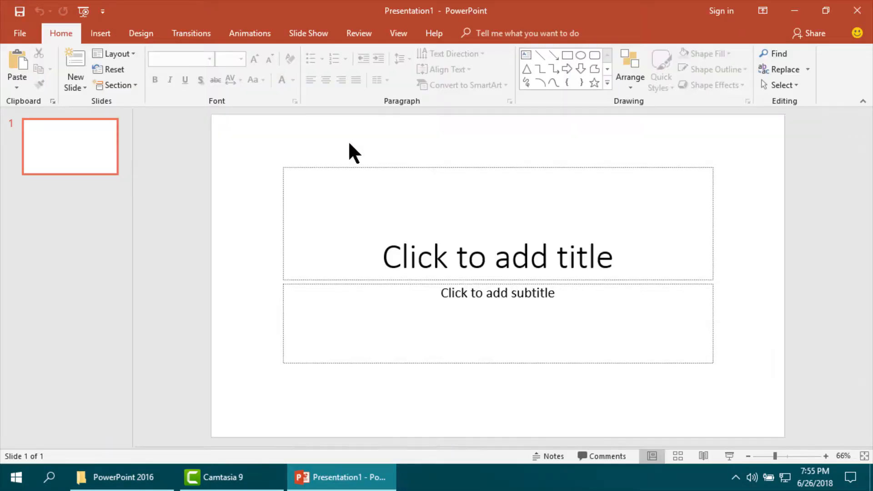
pyautogui.click(497, 256)
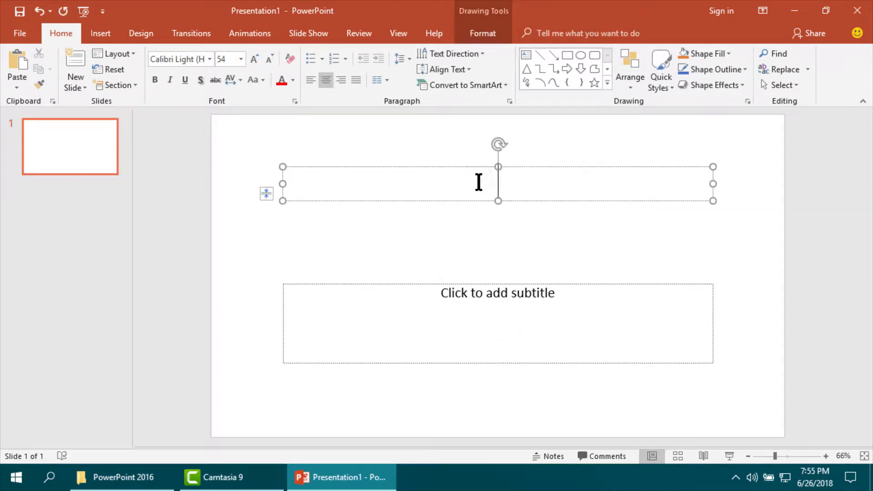
pyautogui.write('Animation of')
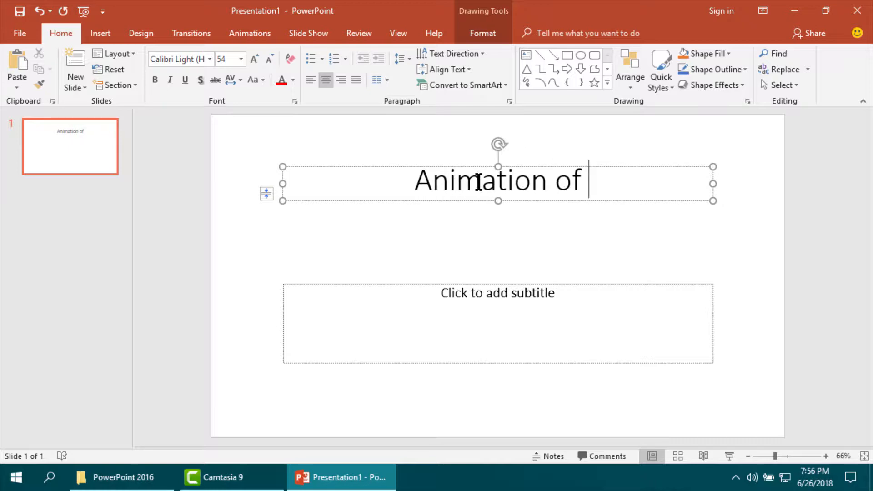
pyautogui.write('Heart')
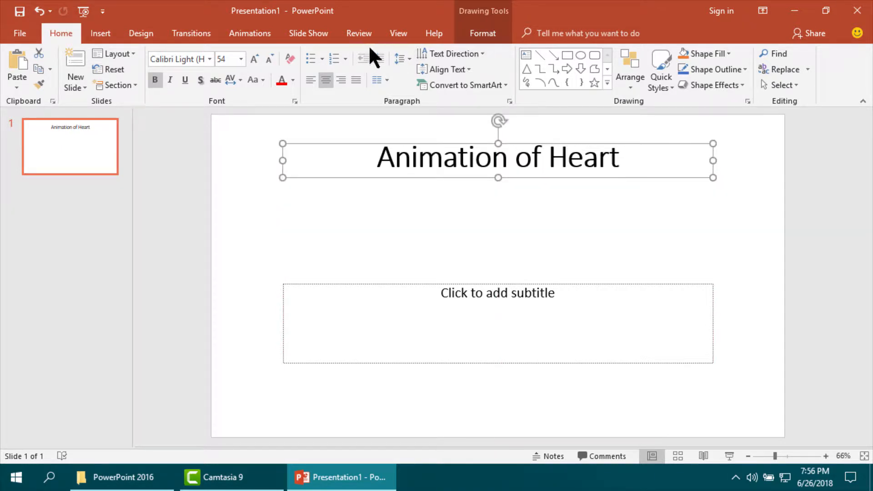
# Step: With the Animation Pane shown, add a Zoom entrance then a Teeter emphasis to the title
pyautogui.click(250, 33)
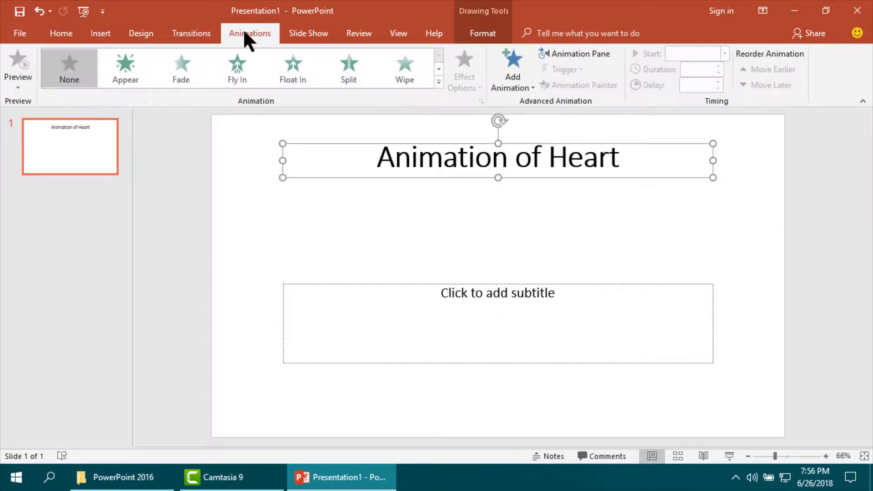
pyautogui.moveTo(598, 75)
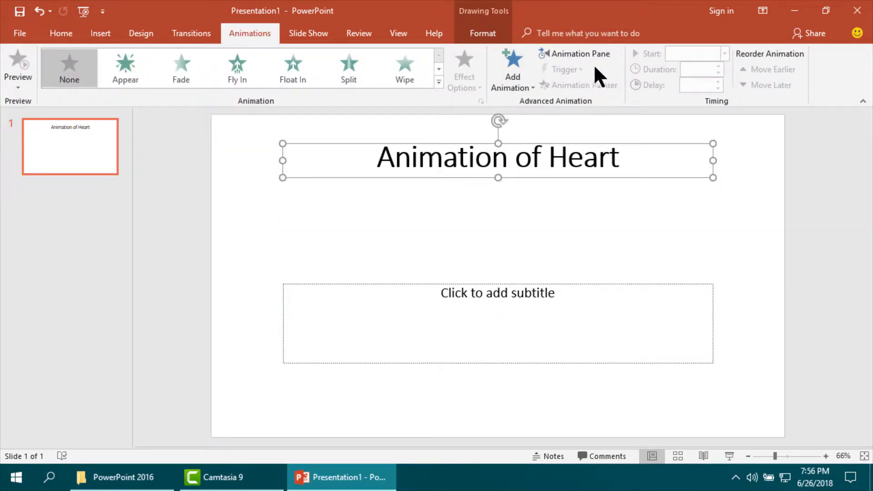
pyautogui.click(578, 54)
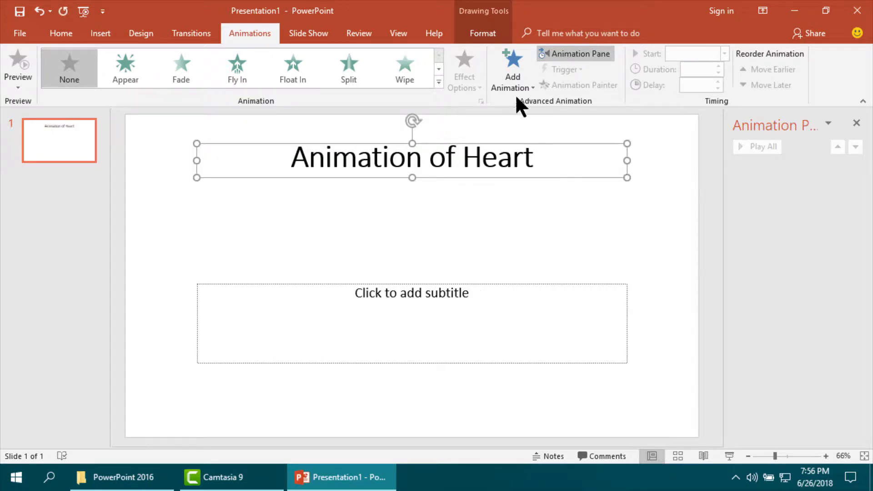
pyautogui.click(511, 70)
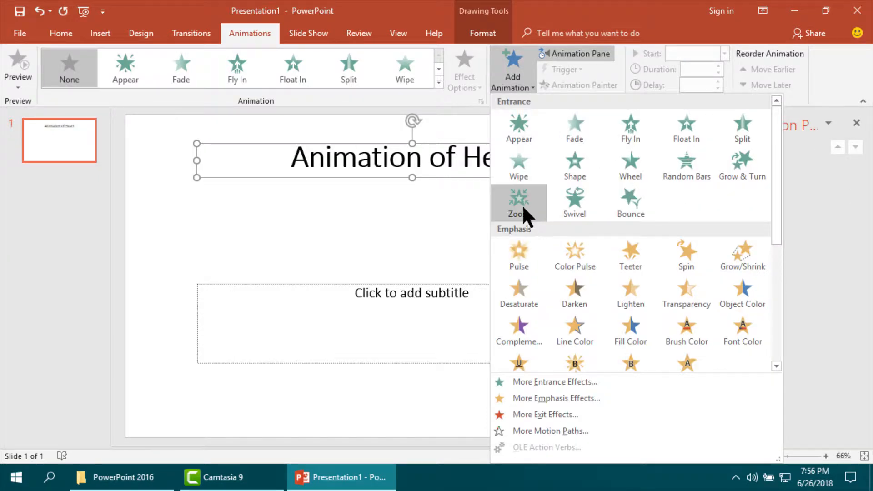
pyautogui.click(518, 202)
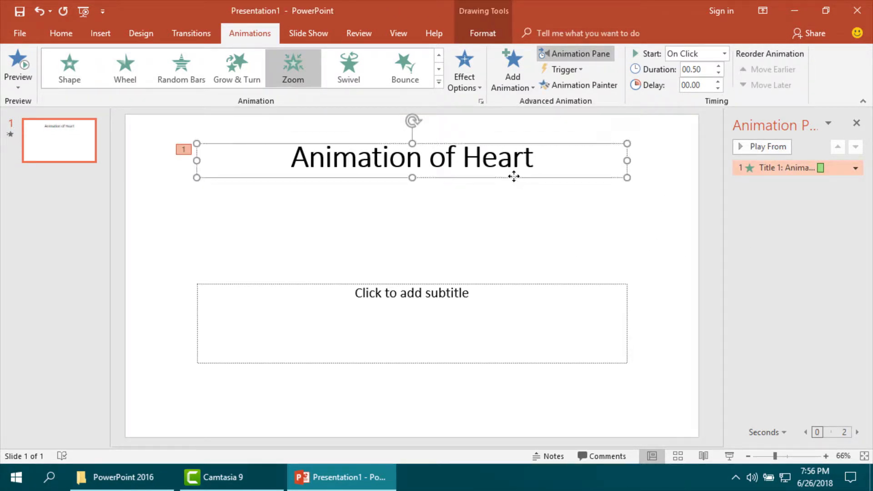
pyautogui.click(511, 70)
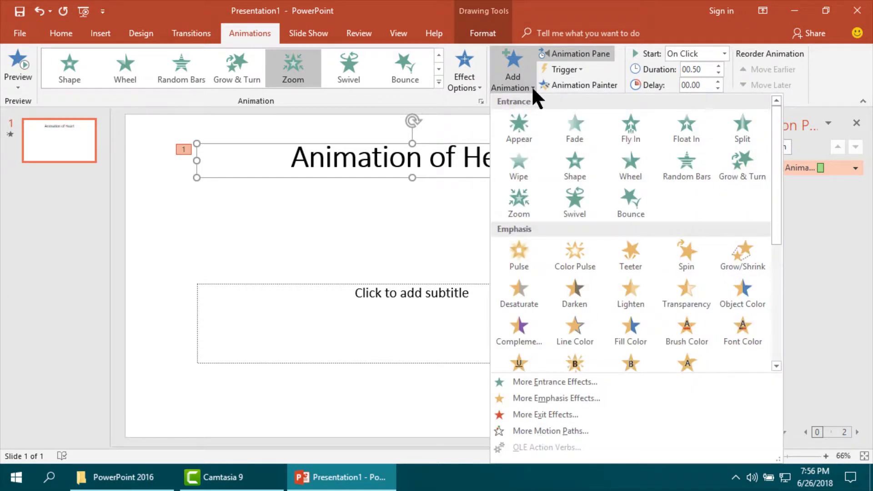
pyautogui.moveTo(630, 256)
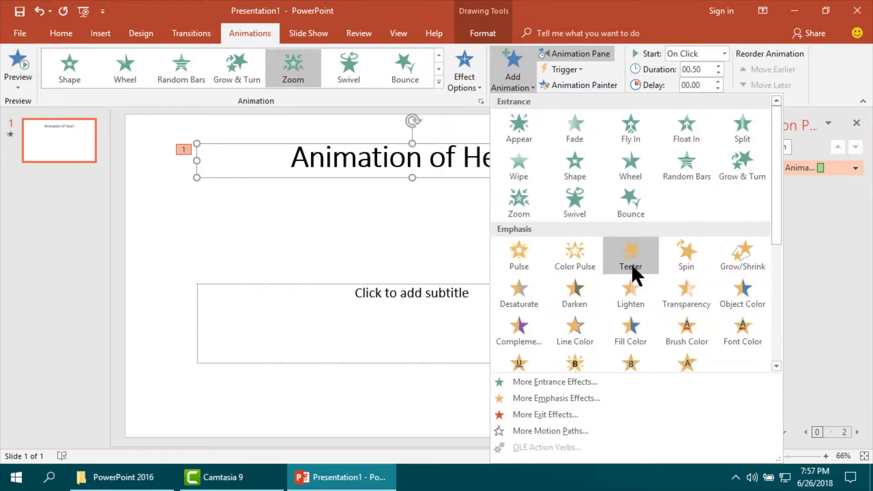
pyautogui.click(629, 255)
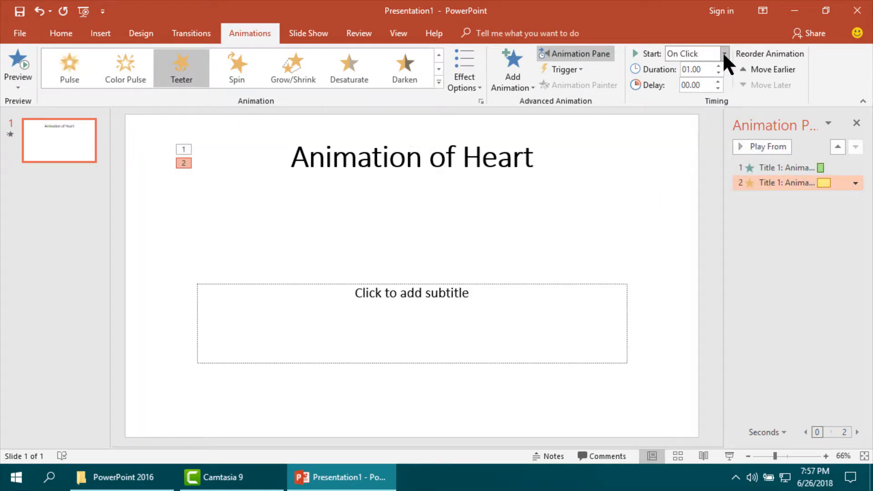
# Step: Start the Teeter after the Zoom entrance and set its Repeat to Until End of Slide
pyautogui.click(723, 54)
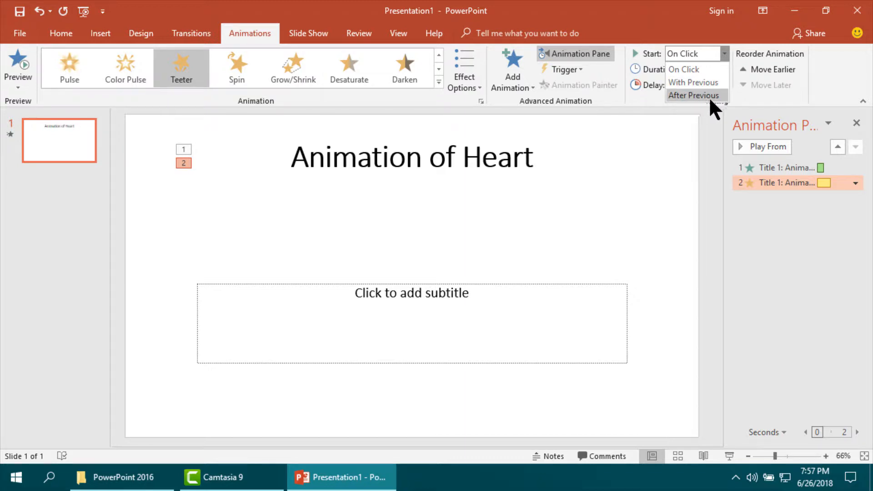
pyautogui.click(694, 95)
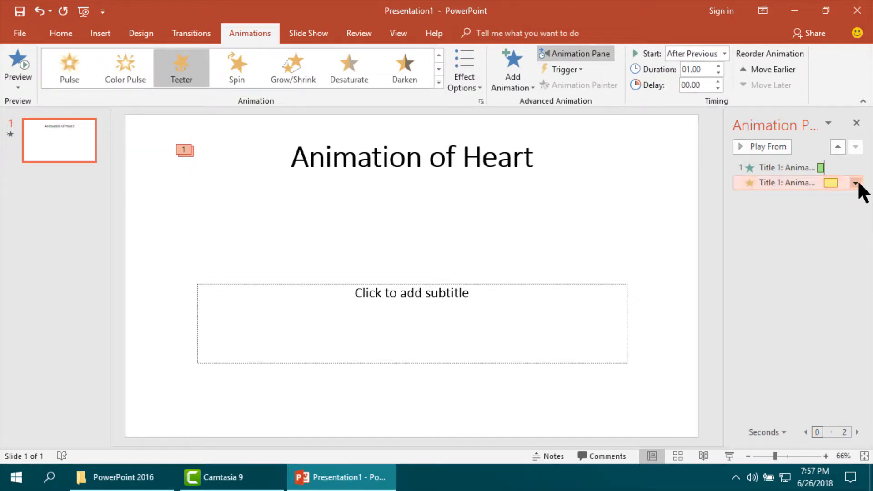
pyautogui.click(856, 183)
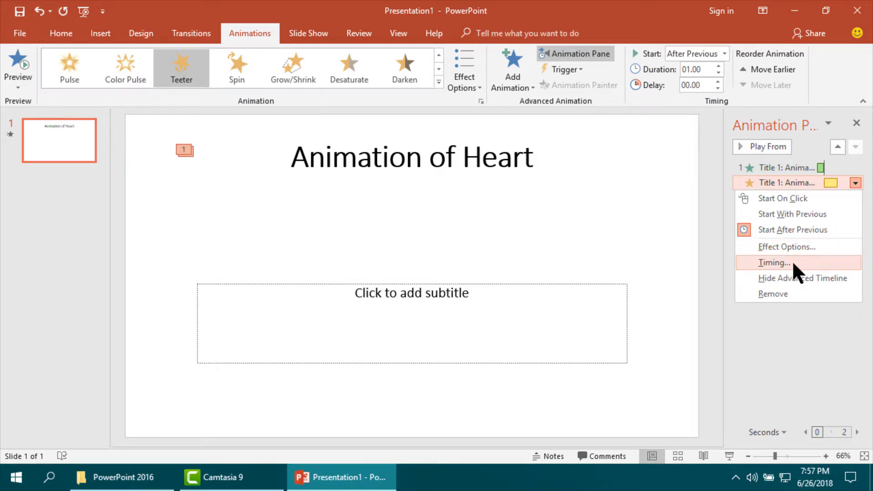
pyautogui.click(774, 262)
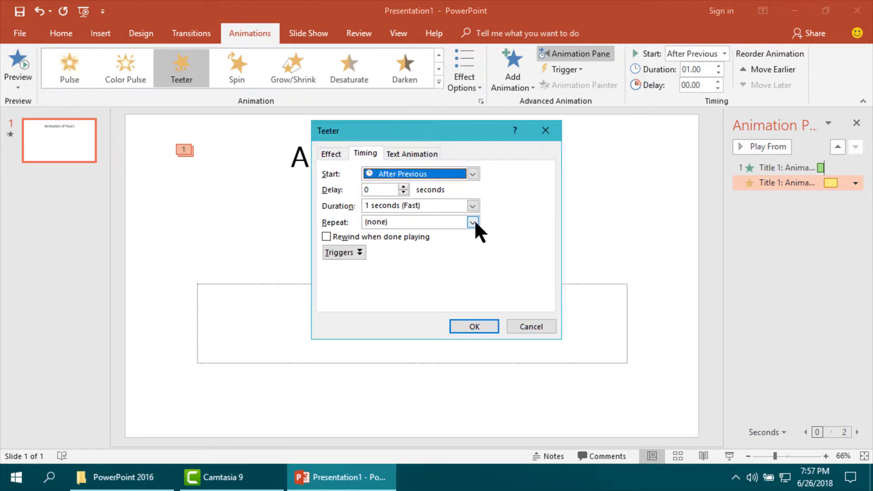
pyautogui.click(472, 221)
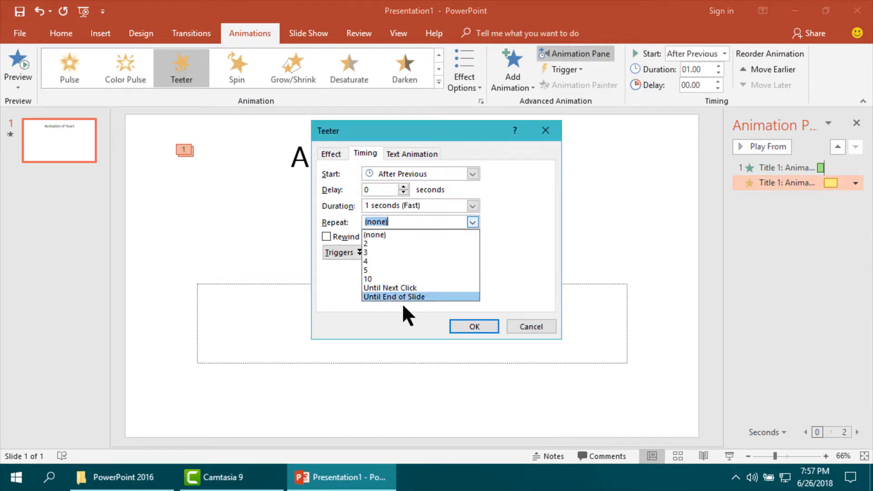
pyautogui.click(393, 296)
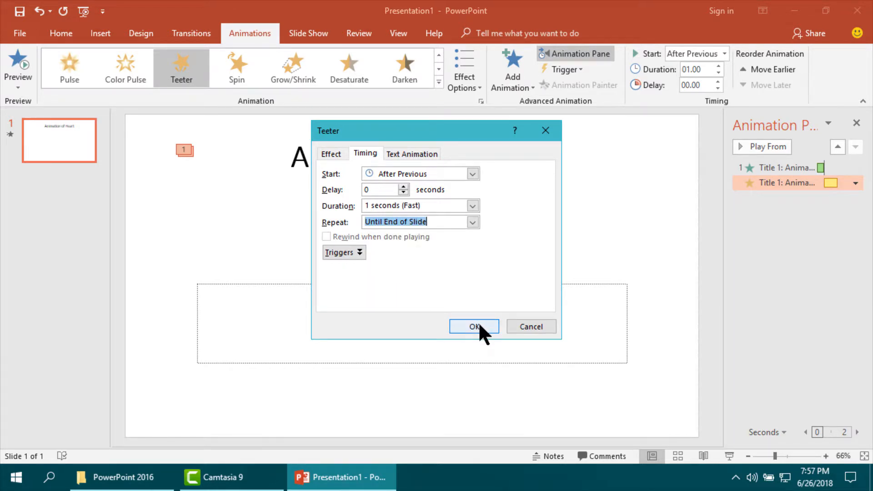
pyautogui.click(474, 326)
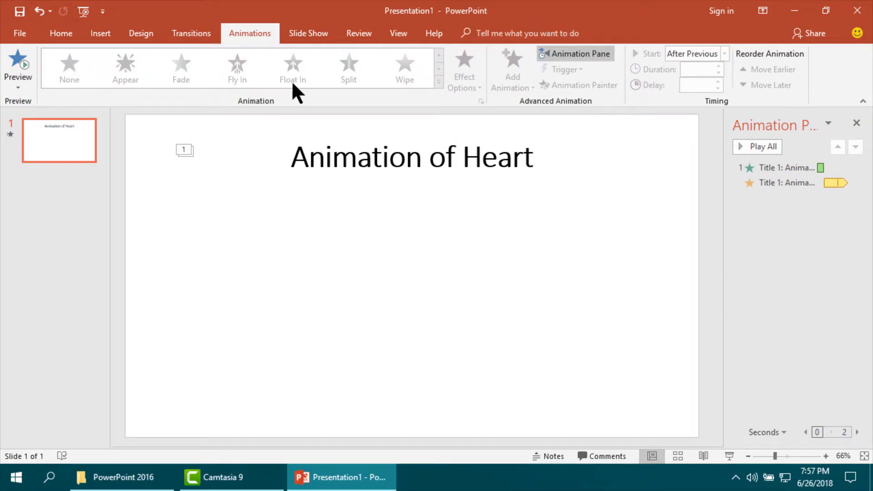
# Step: Draw a large red heart shape below the title from the Shapes gallery
pyautogui.click(61, 34)
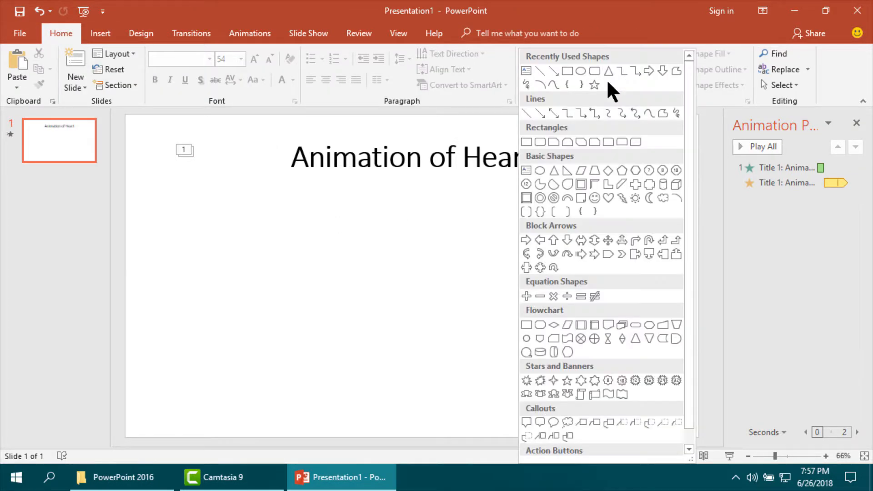
pyautogui.moveTo(608, 198)
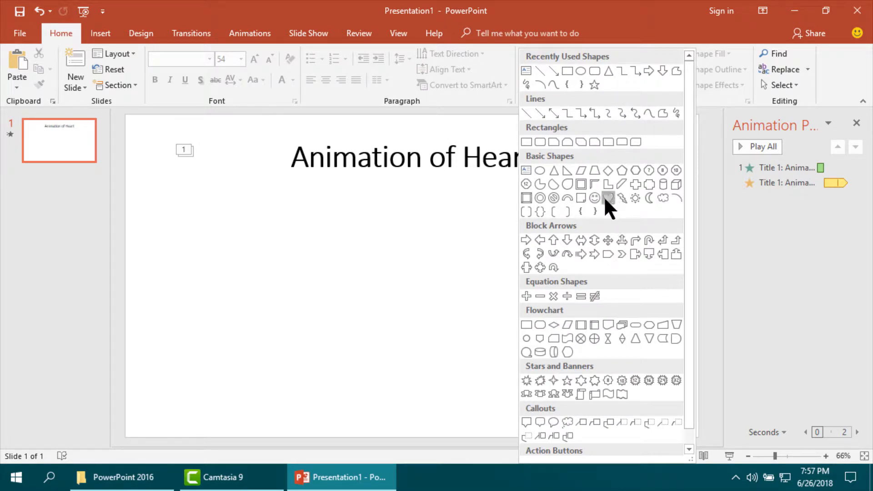
pyautogui.click(608, 199)
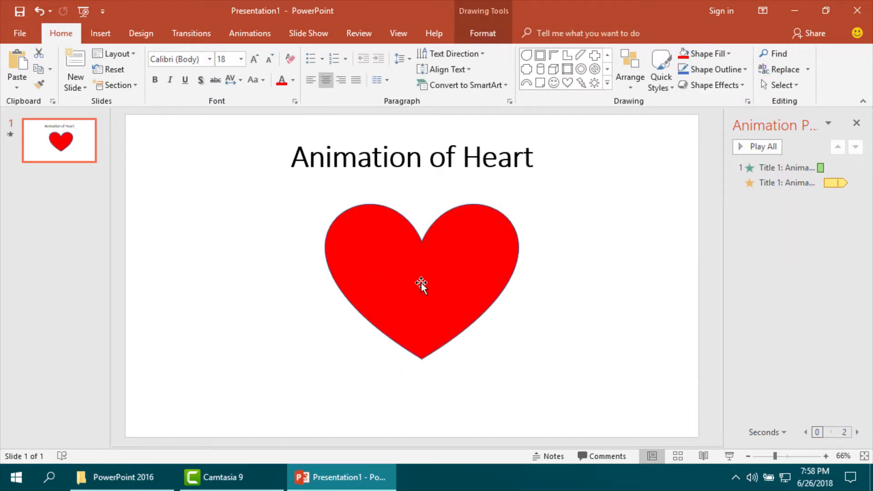
pyautogui.click(421, 282)
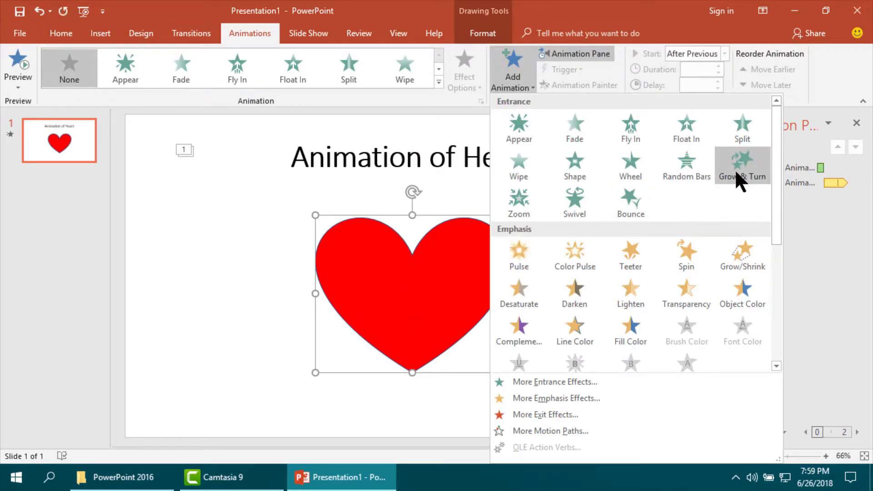
# Step: Give the heart a Grow & Turn entrance starting After Previous
pyautogui.click(742, 164)
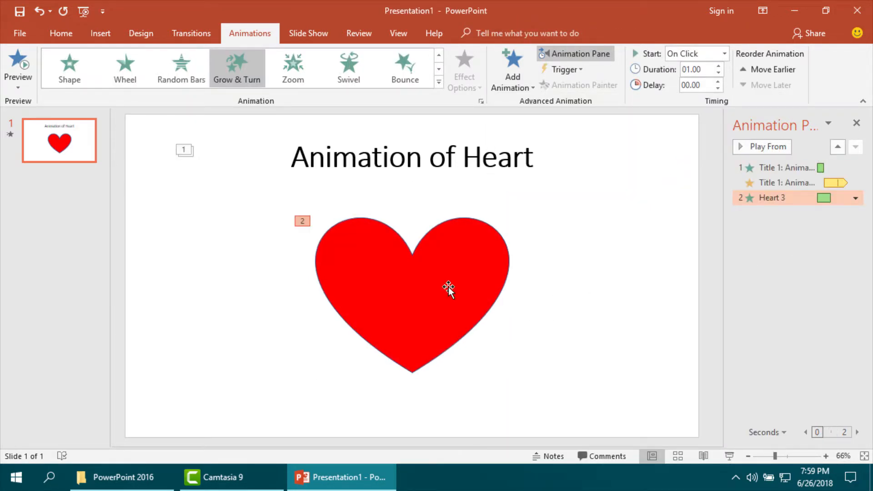
pyautogui.click(450, 290)
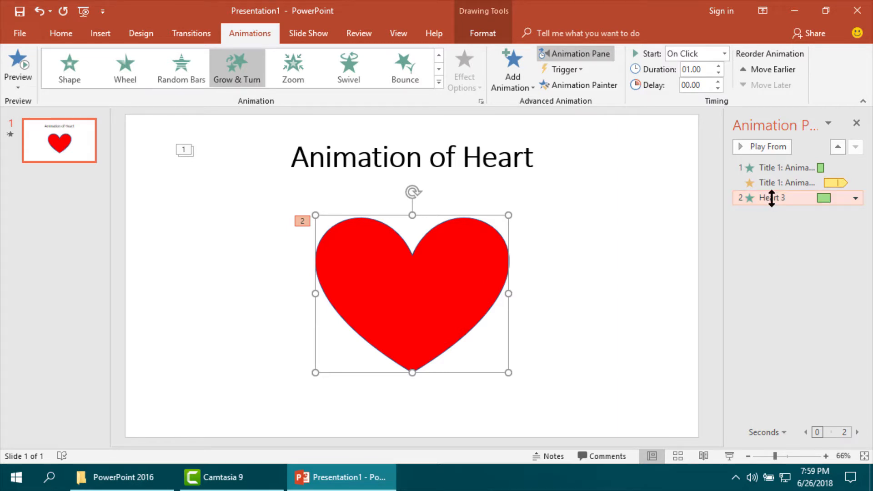
pyautogui.moveTo(724, 53)
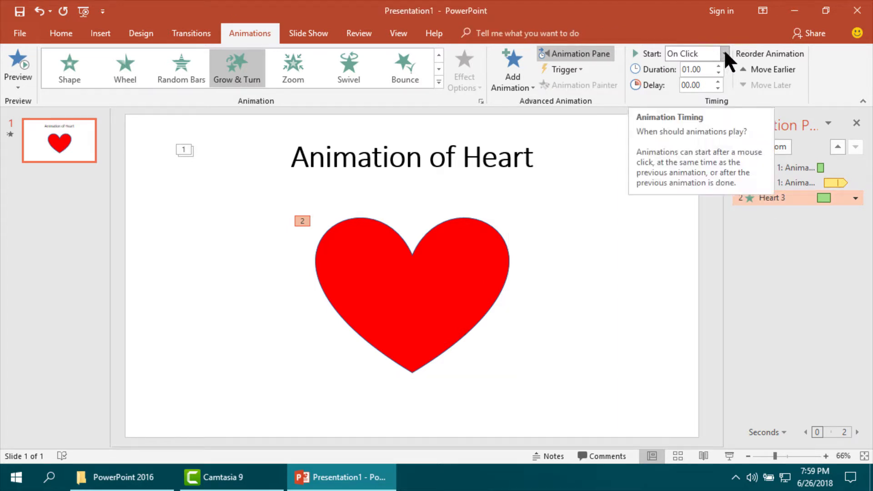
pyautogui.click(725, 54)
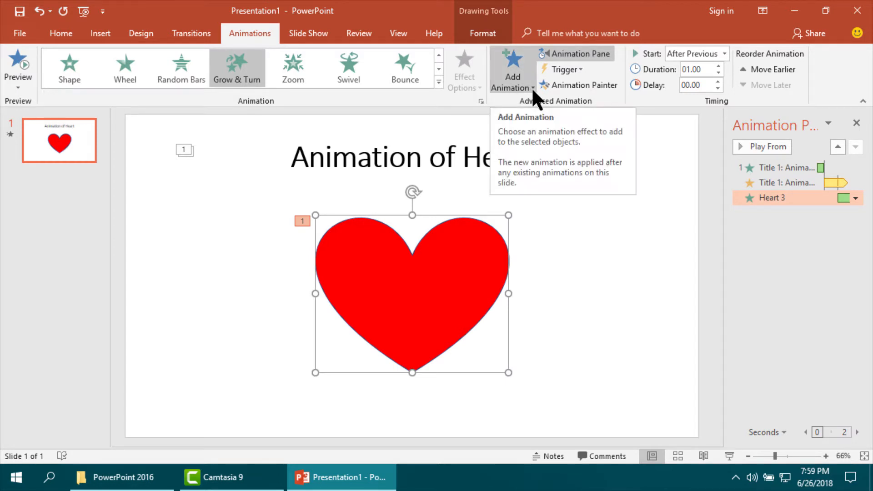
# Step: Add a Color Pulse emphasis to the heart with a 01.00 second duration
pyautogui.click(511, 72)
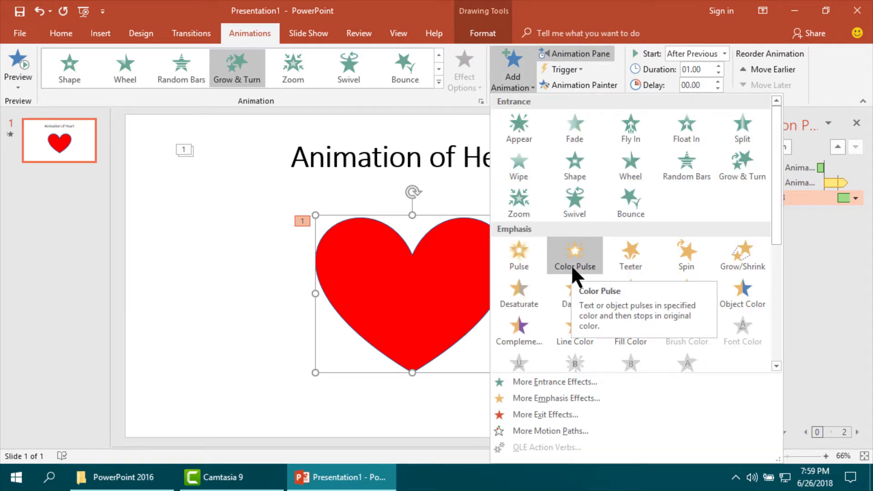
pyautogui.click(575, 255)
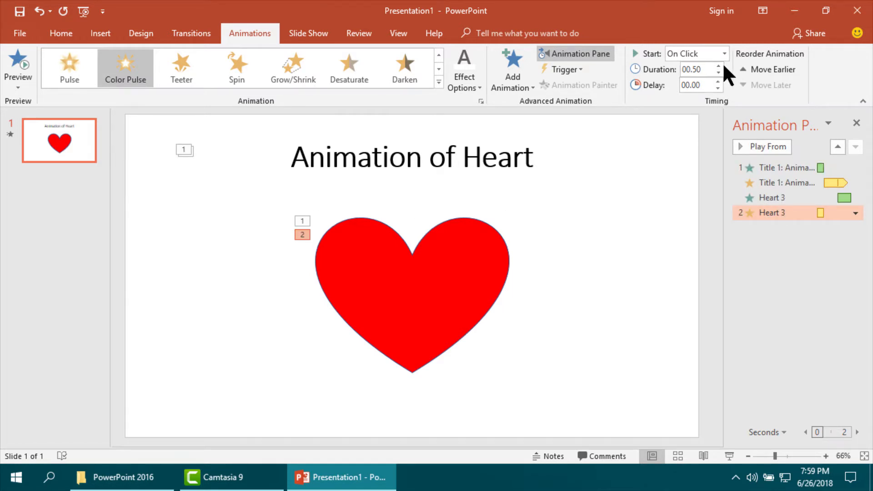
pyautogui.click(717, 66)
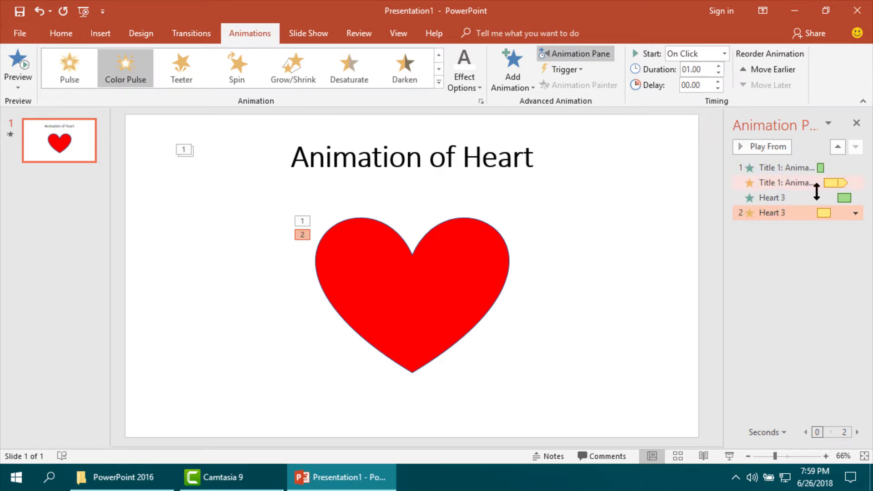
pyautogui.click(692, 54)
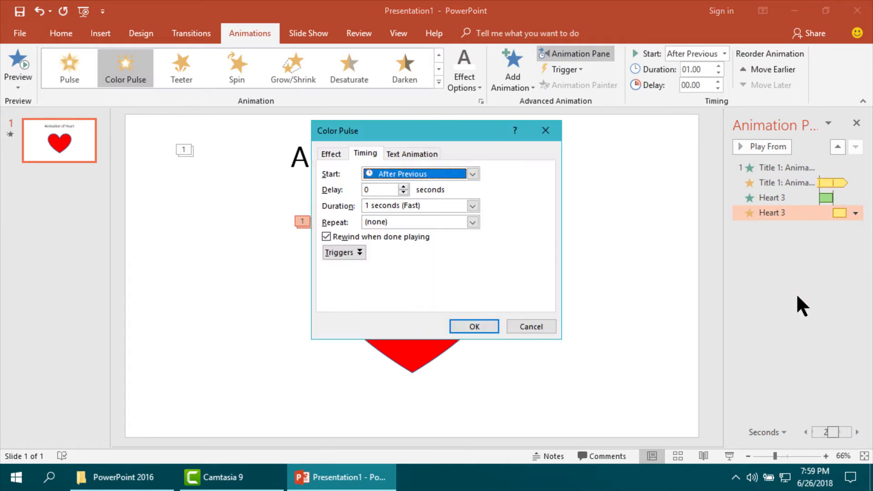
# Step: Set the Color Pulse to repeat Until End of Slide and preview all animations
pyautogui.click(471, 221)
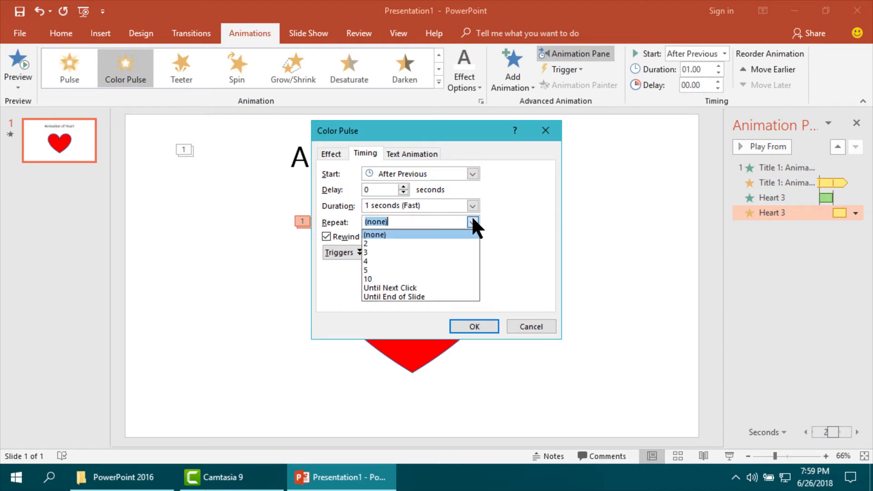
pyautogui.click(392, 297)
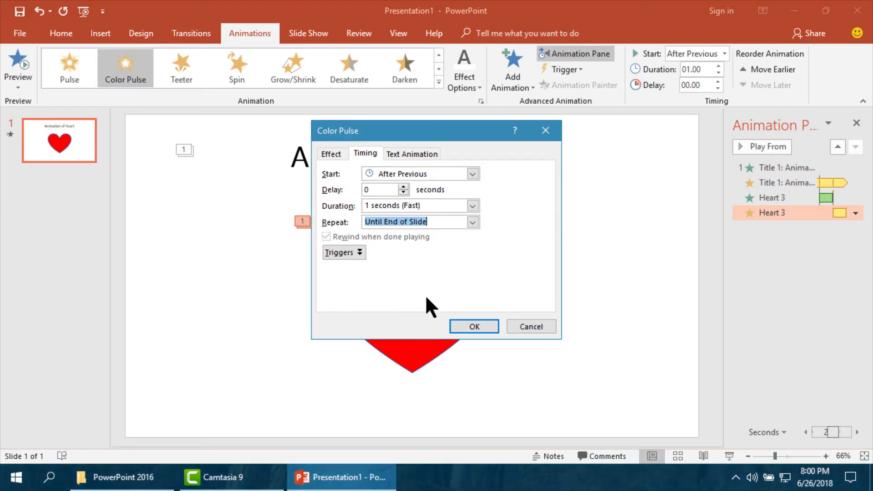
pyautogui.click(474, 327)
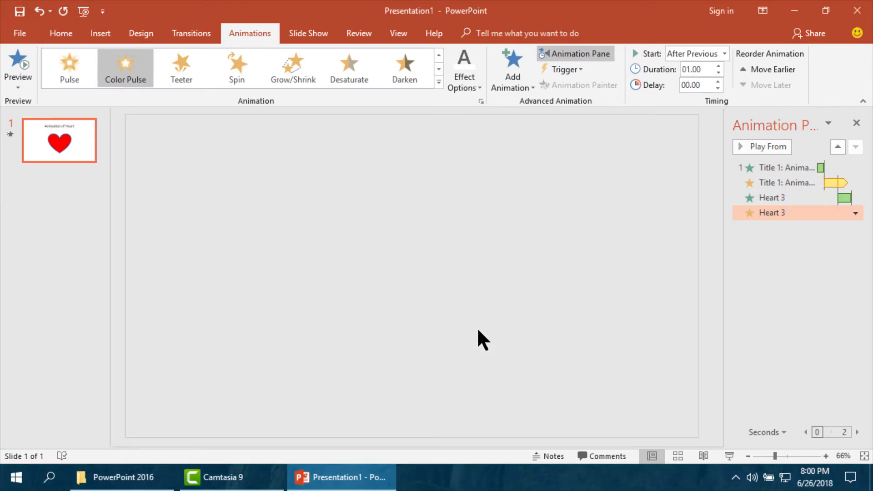
pyautogui.click(767, 146)
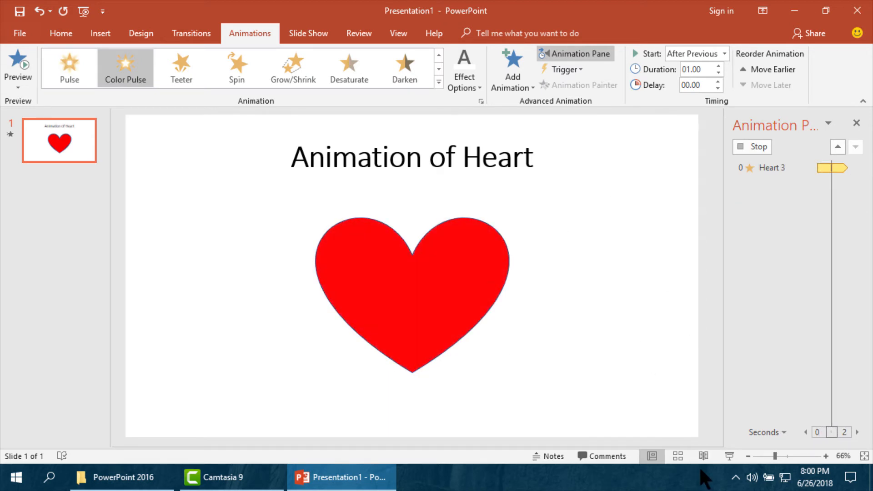